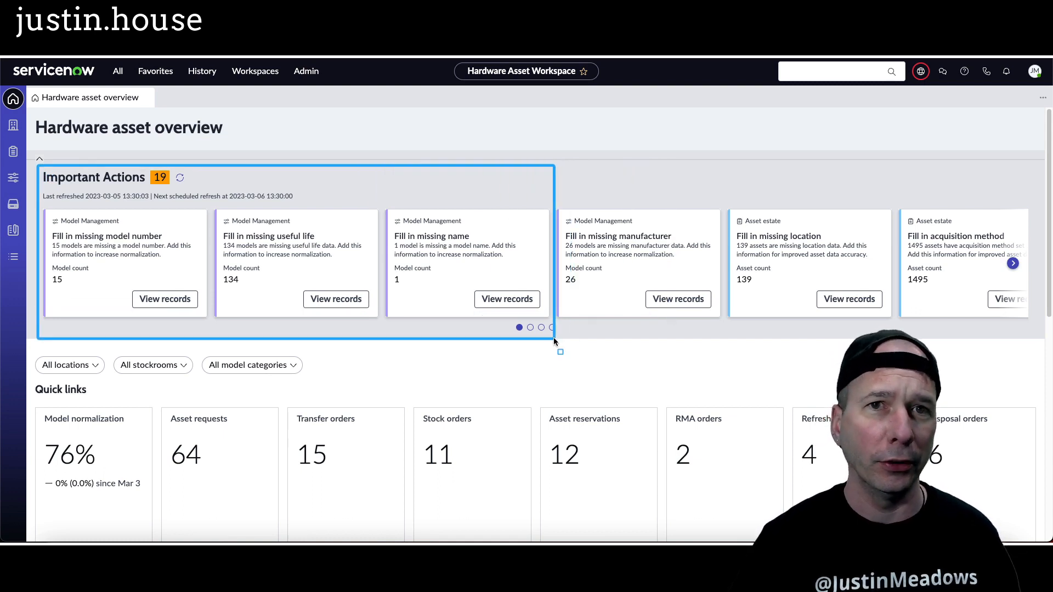
mouse_move(546, 344)
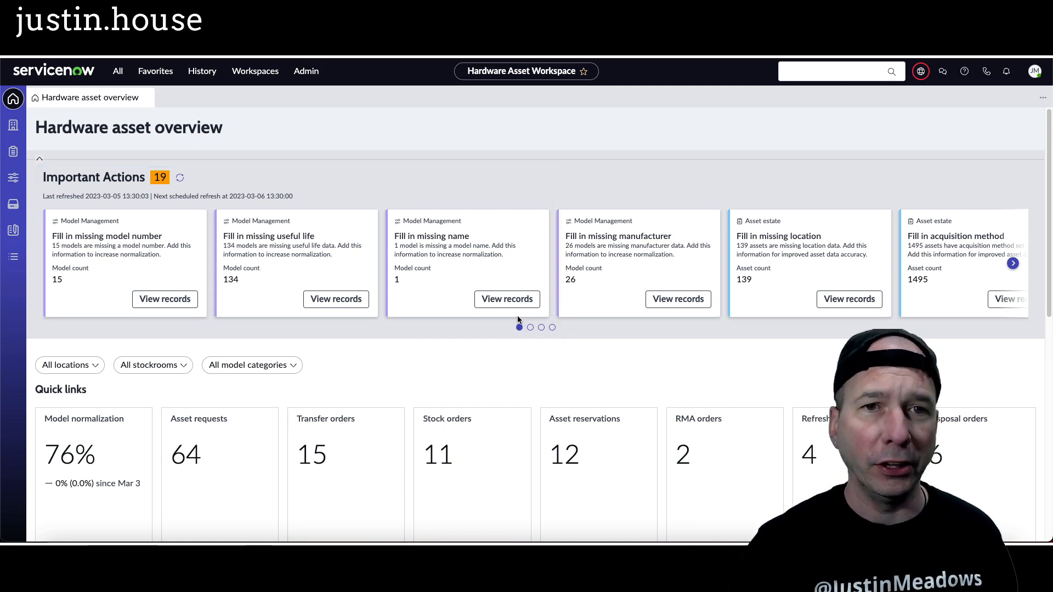
mouse_move(508, 316)
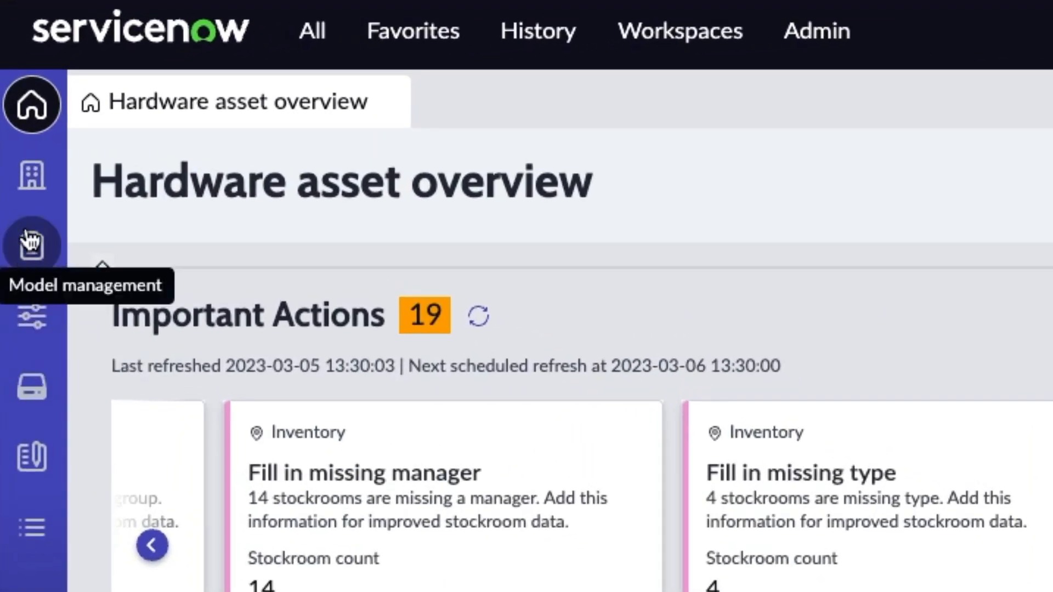
mouse_move(63, 323)
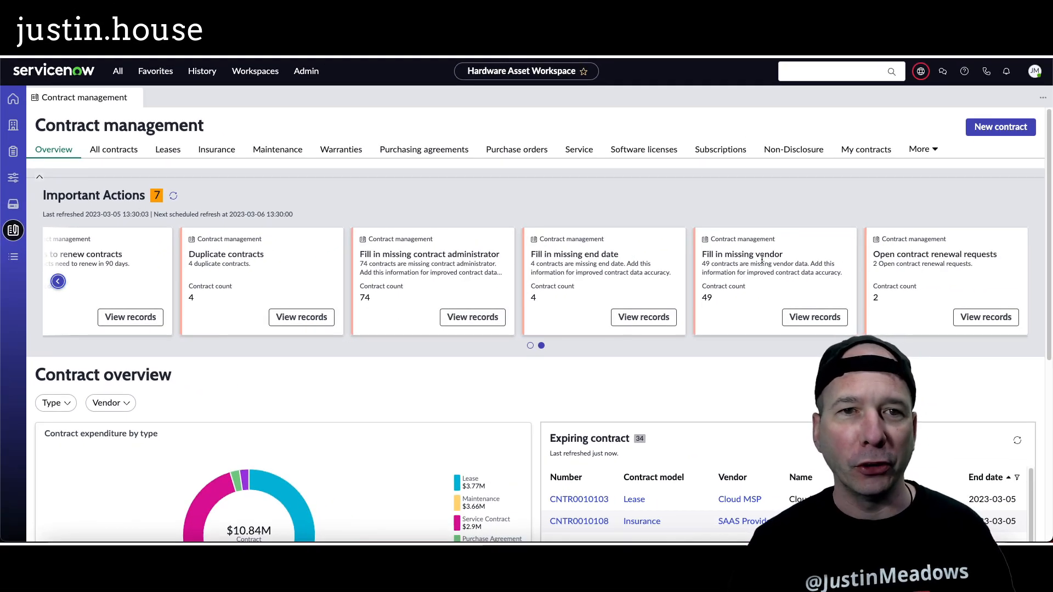
mouse_move(743, 253)
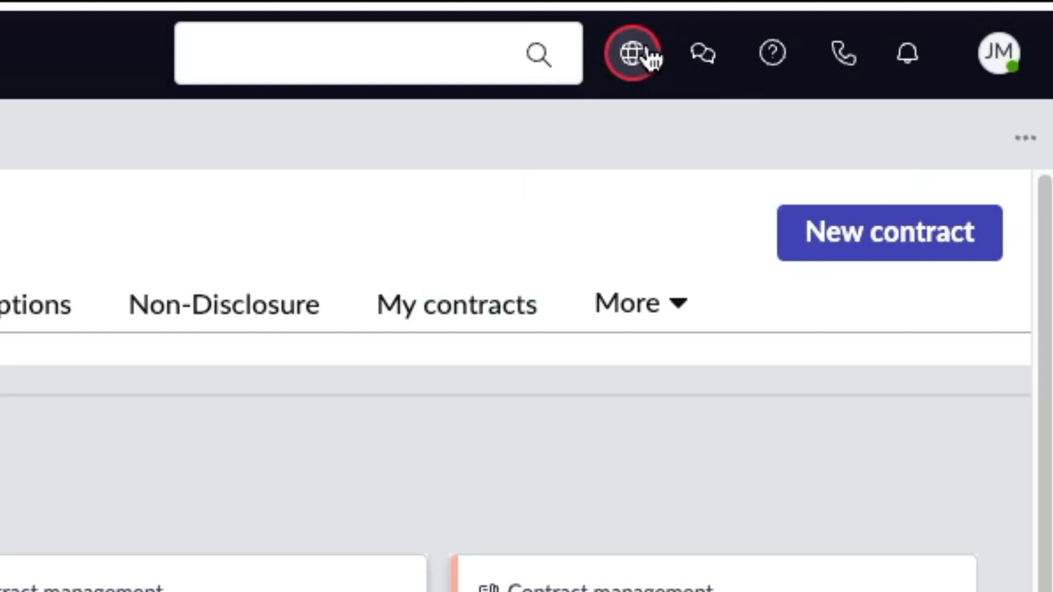
Step: Check the current application scope, showing Asset Management Workspace - Recommendations with its Default update set
click(630, 52)
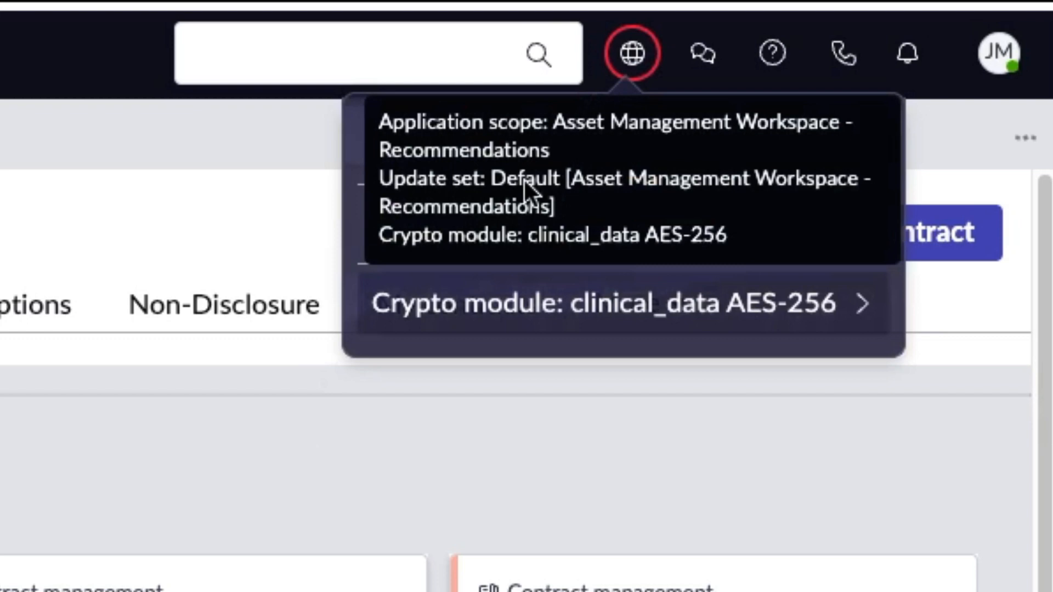
mouse_move(728, 165)
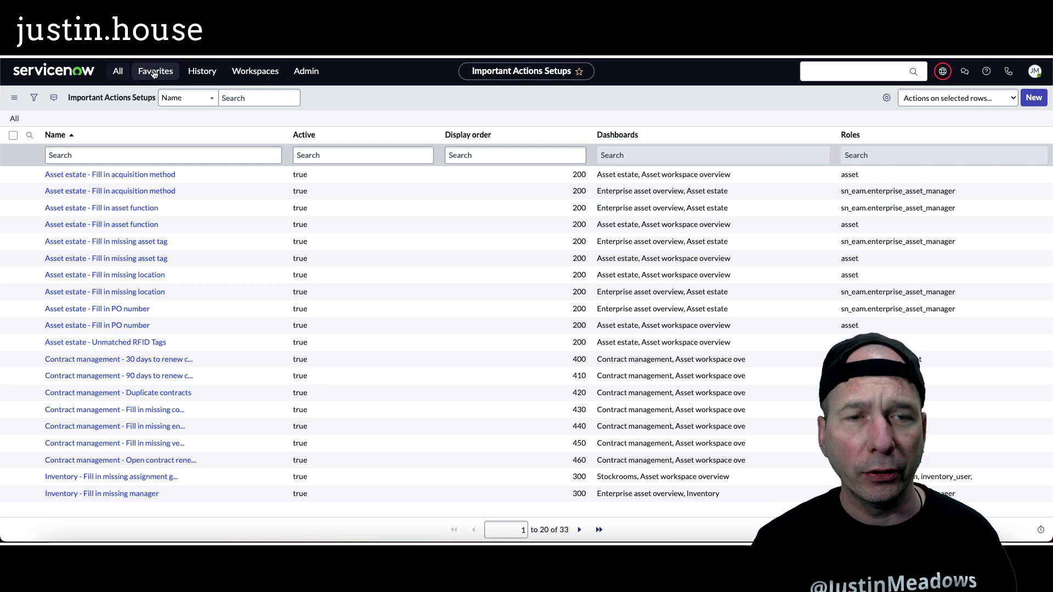
click(201, 70)
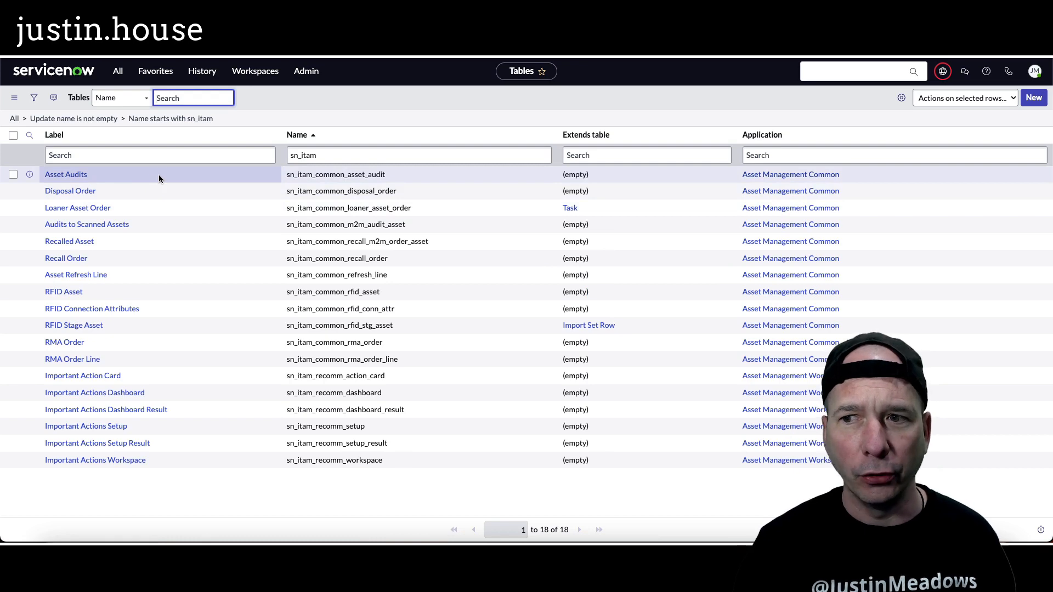
mouse_move(782, 375)
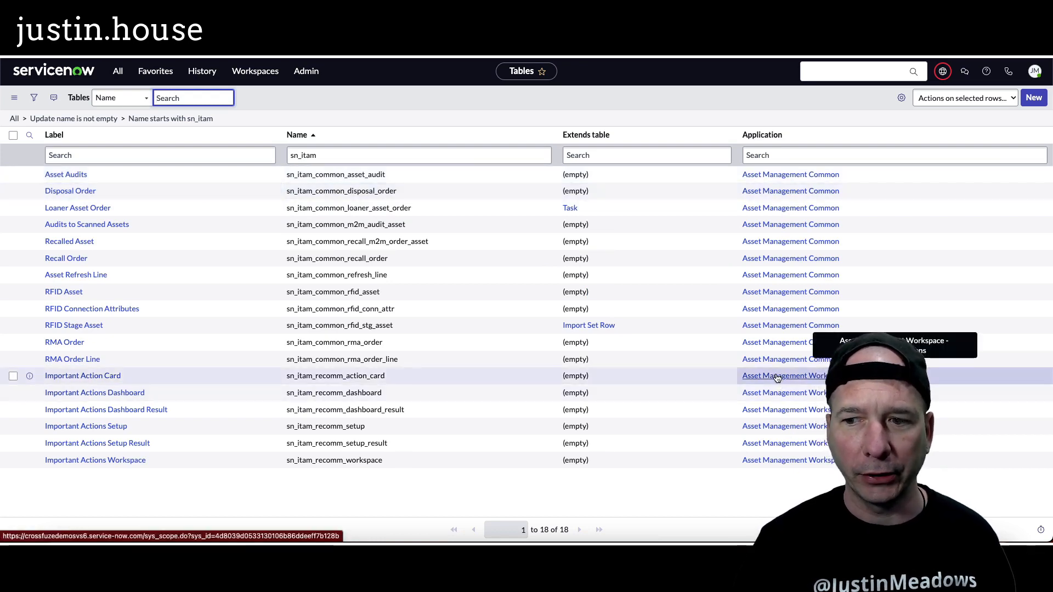
click(783, 376)
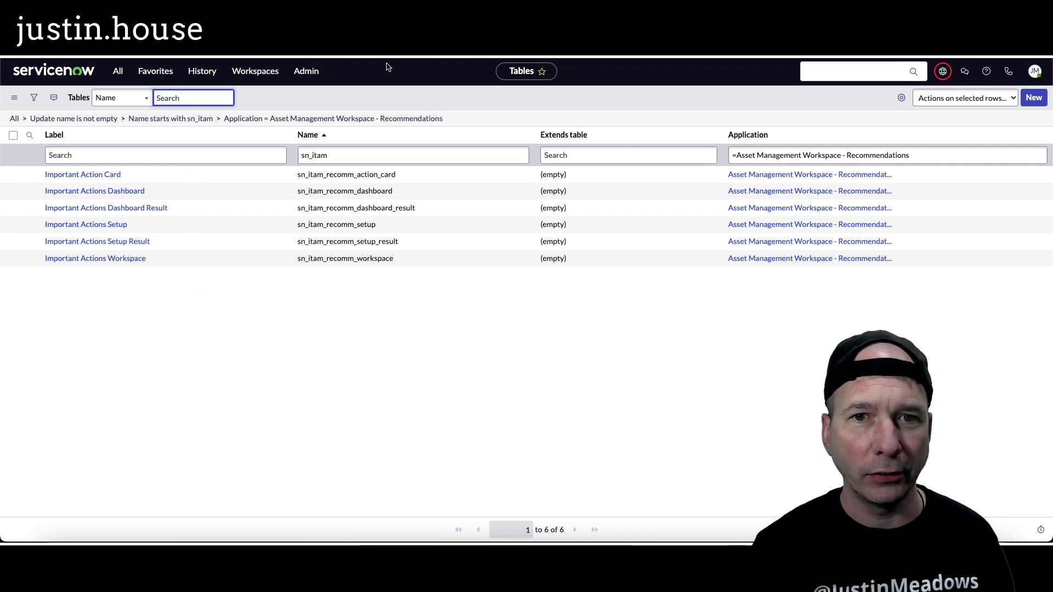
click(201, 71)
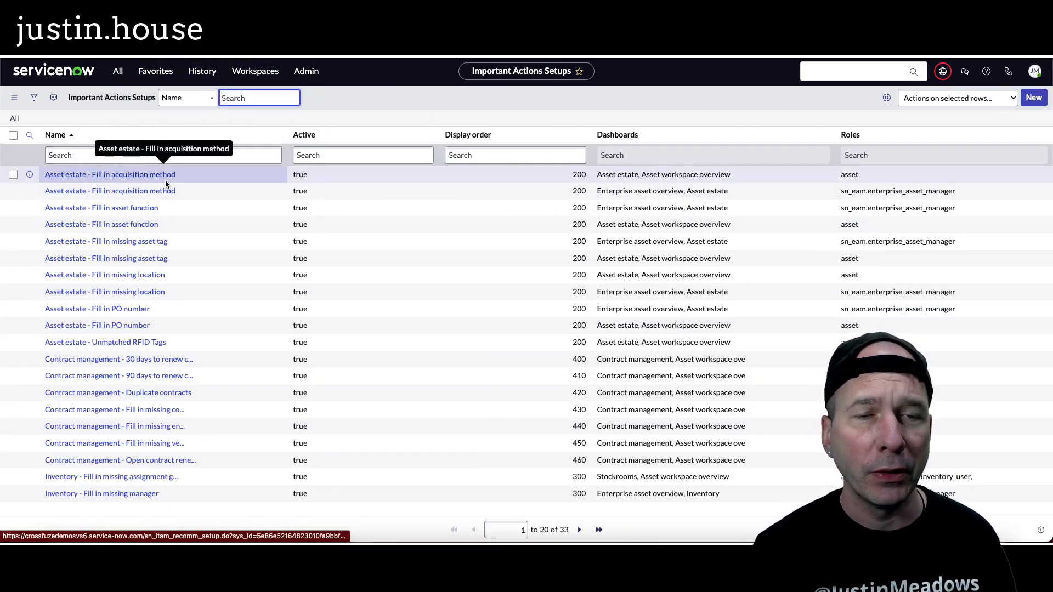
mouse_move(111, 98)
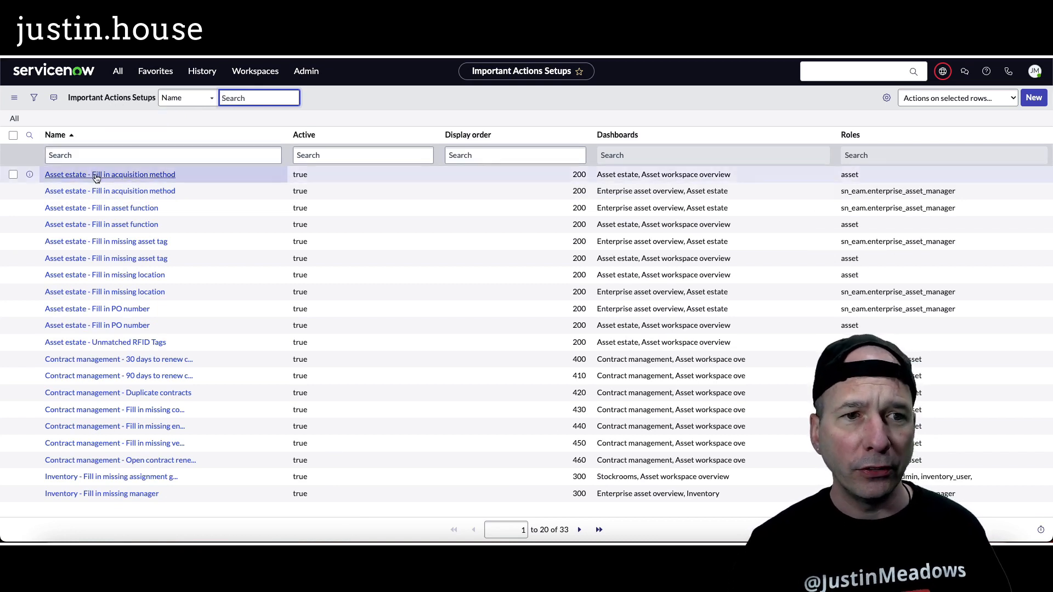
mouse_move(106, 342)
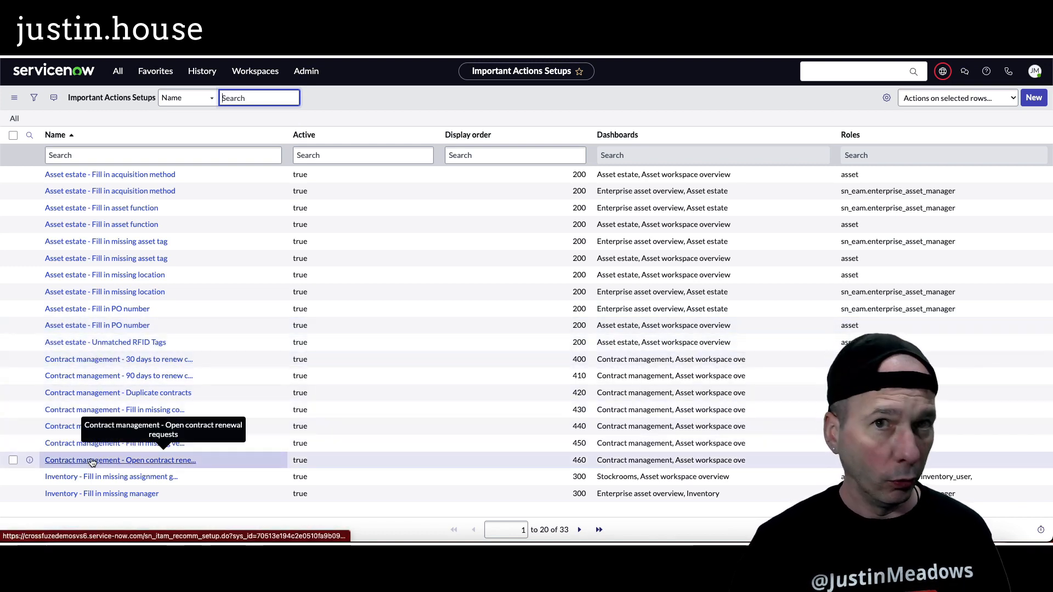
mouse_move(101, 492)
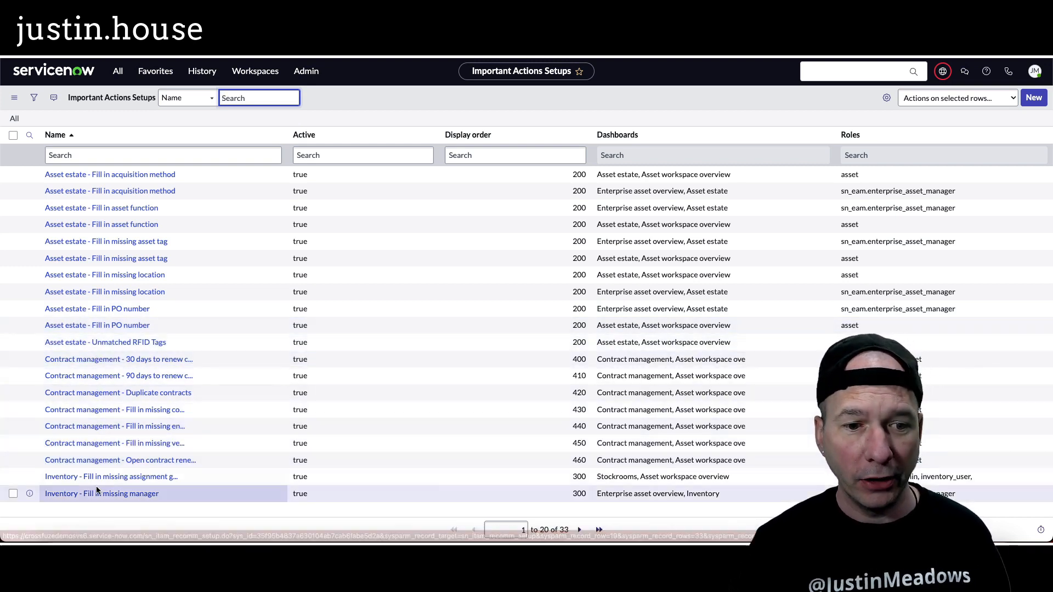
Step: Keep the Active value True and open the 'Contract management - 30 days to renew contracts' setup record
click(579, 529)
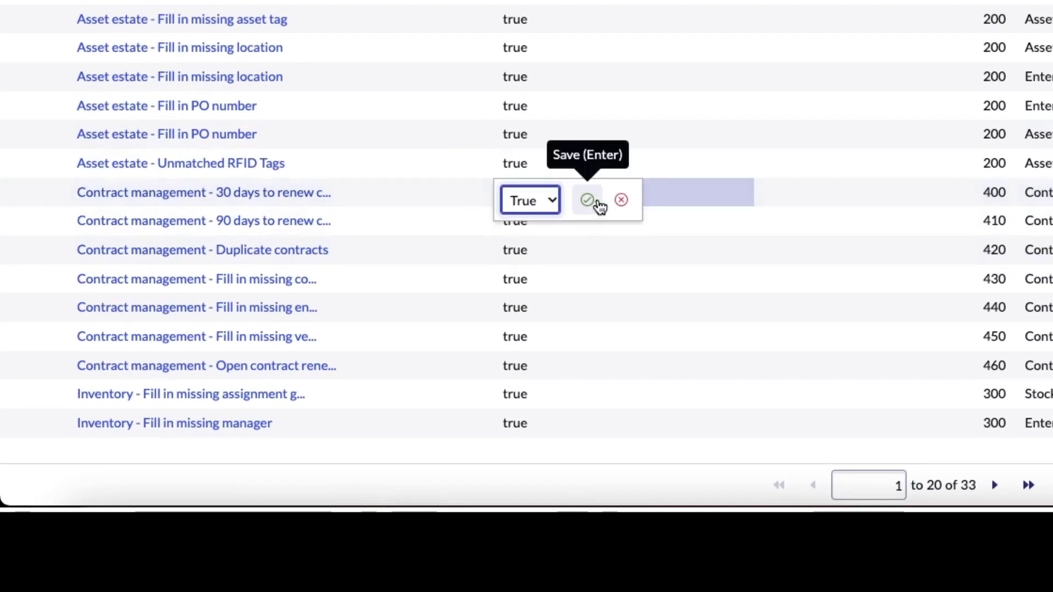
mouse_move(447, 204)
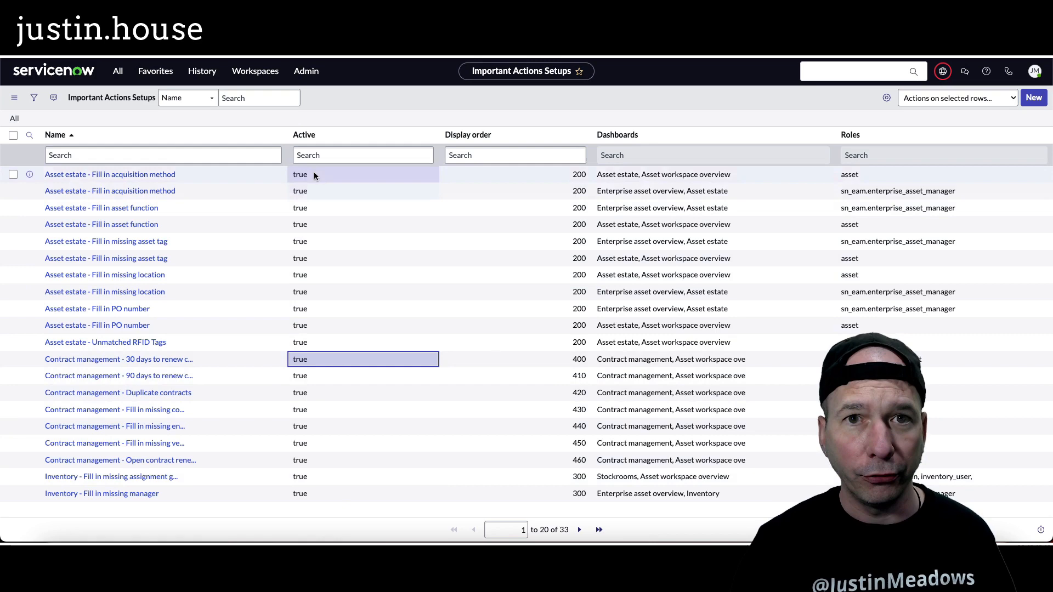
click(119, 359)
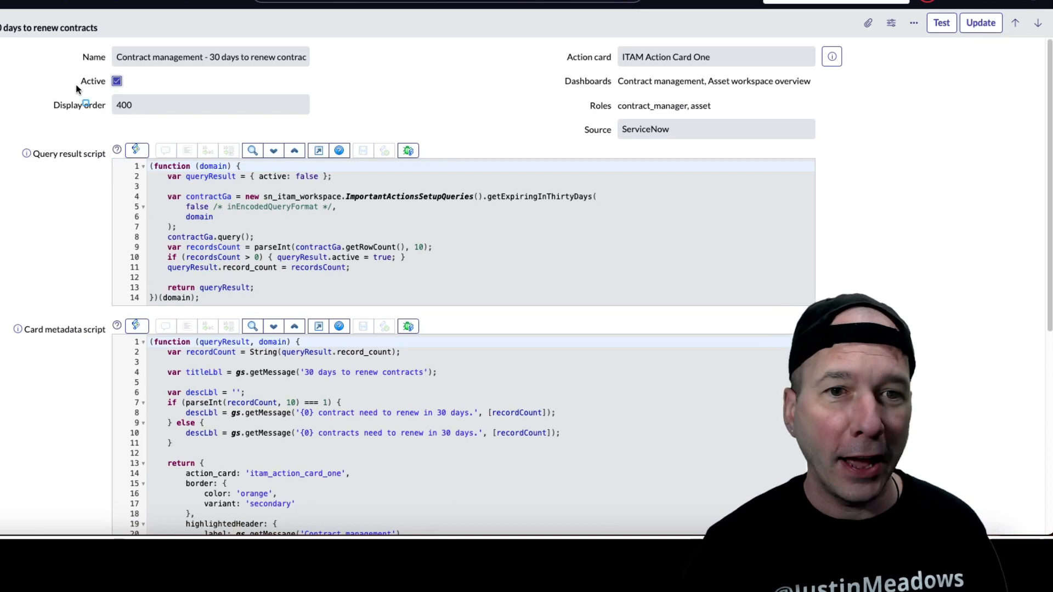
Step: Review the setup's Active state, ITAM Action Card One and its query result and card metadata scripts
click(117, 80)
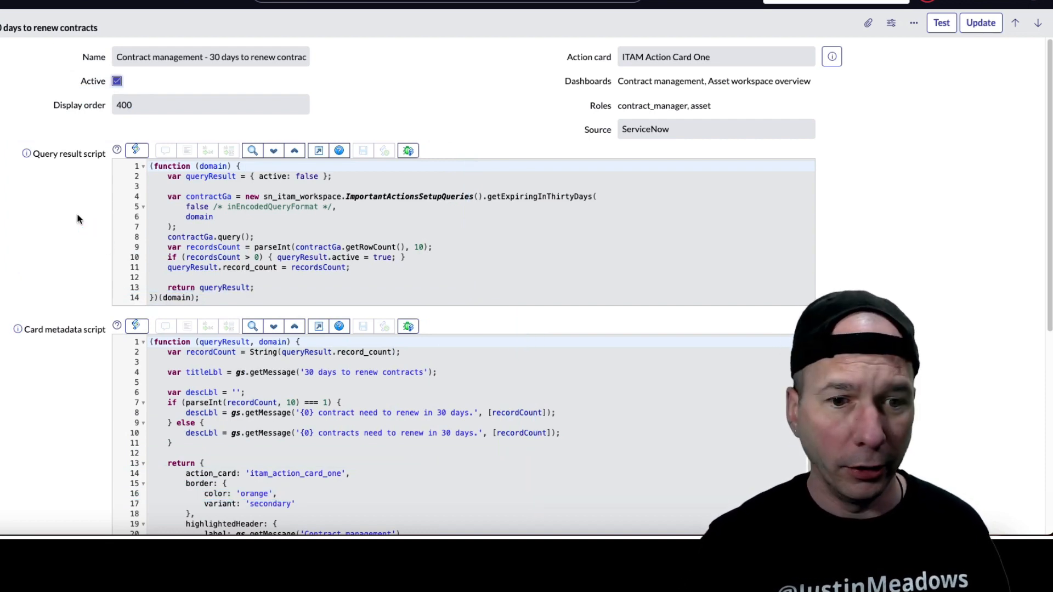
scroll(down, 3)
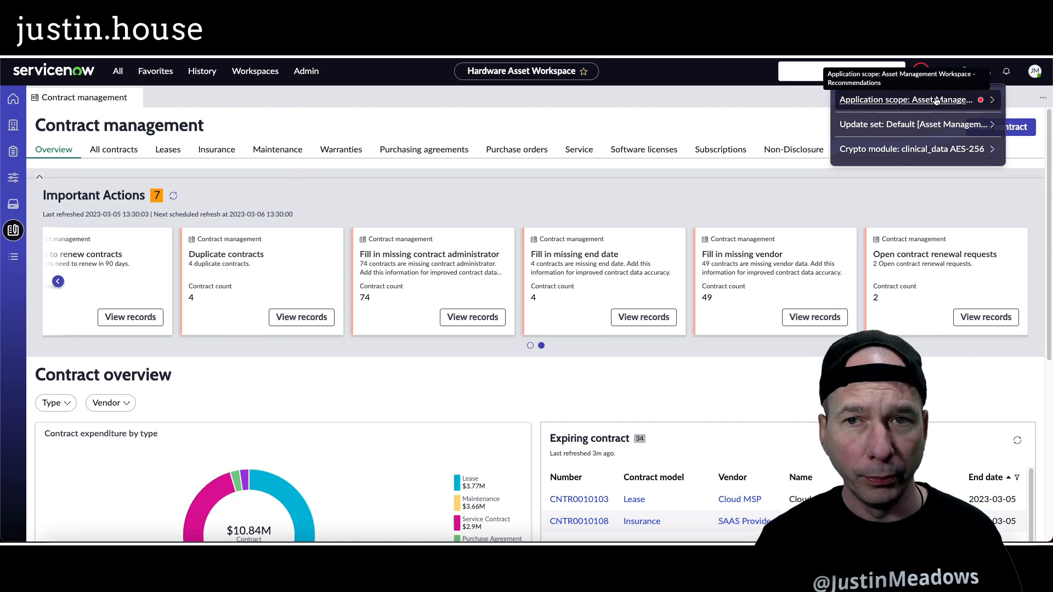
mouse_move(789, 102)
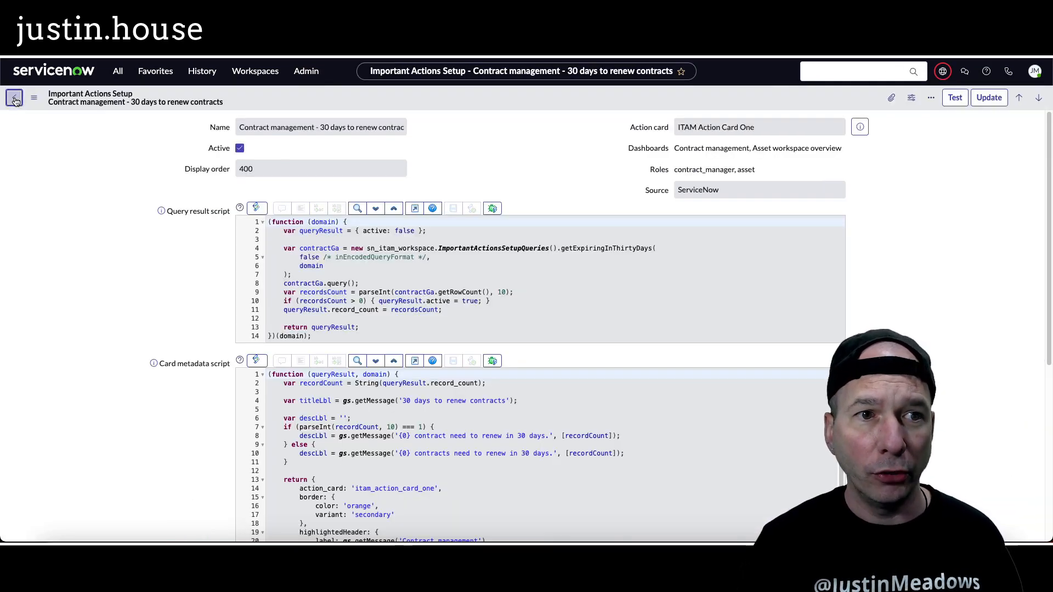
Step: Return from the renewal setup record to the Important Actions Setups list of 33 cards
click(14, 97)
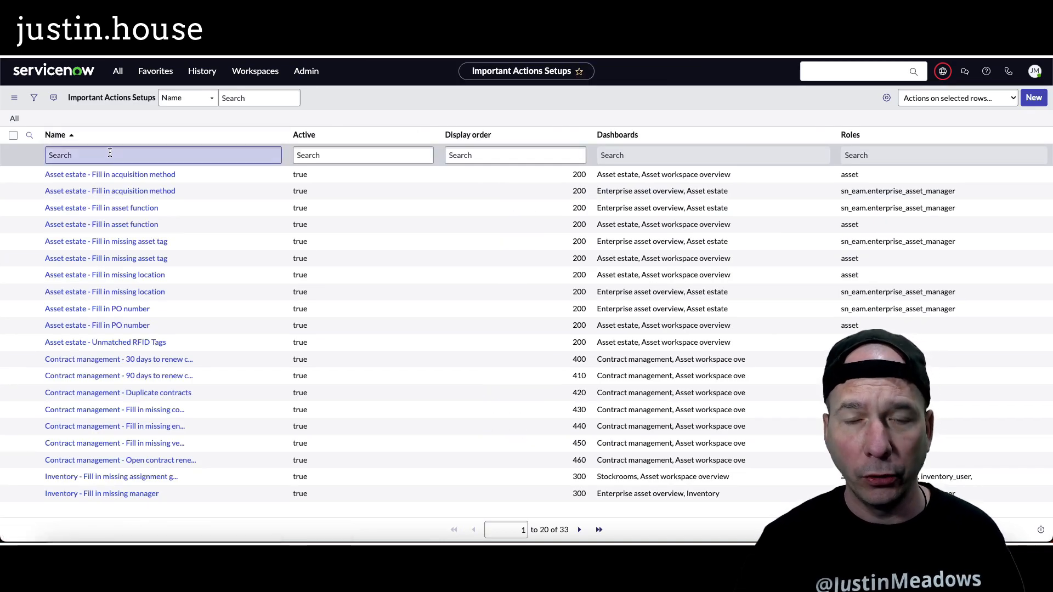